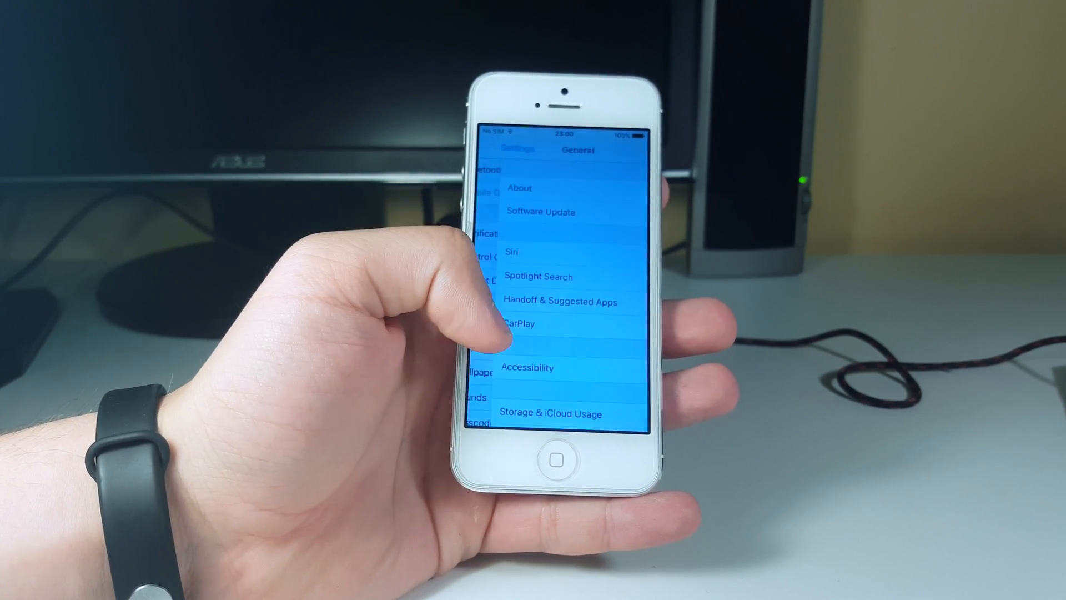
# Step: Leave Settings and show the Clock stopwatch running past 215 hours 59 minutes
pyautogui.scroll(-3)
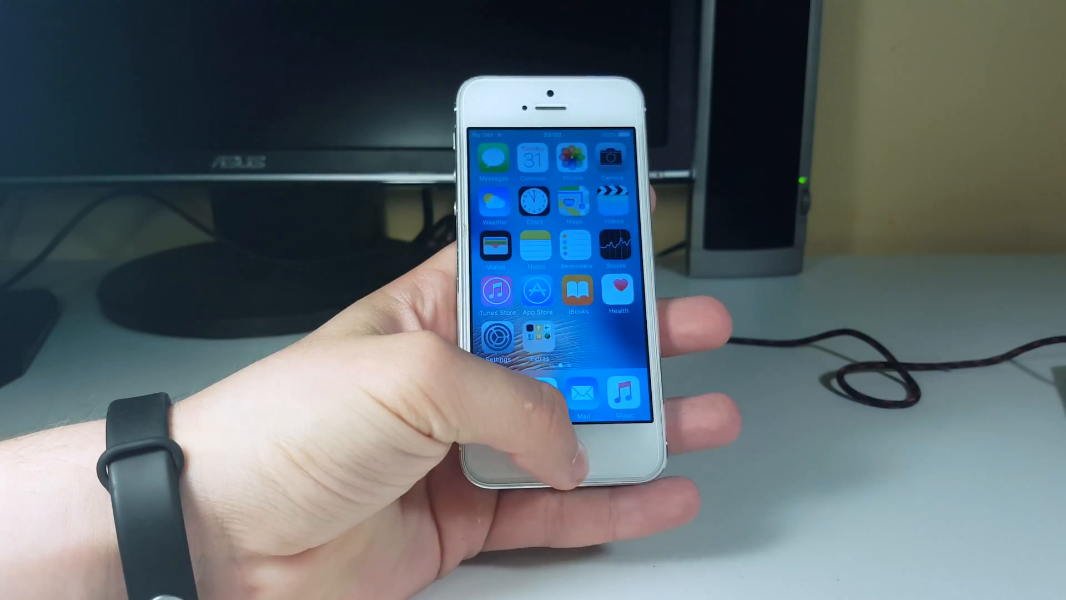
pyautogui.click(535, 200)
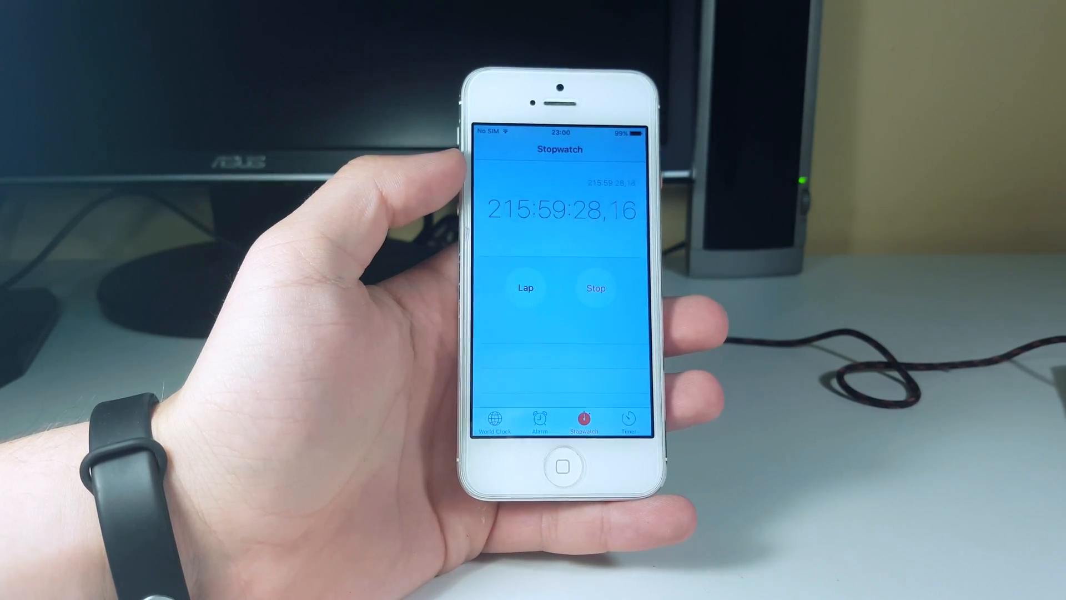